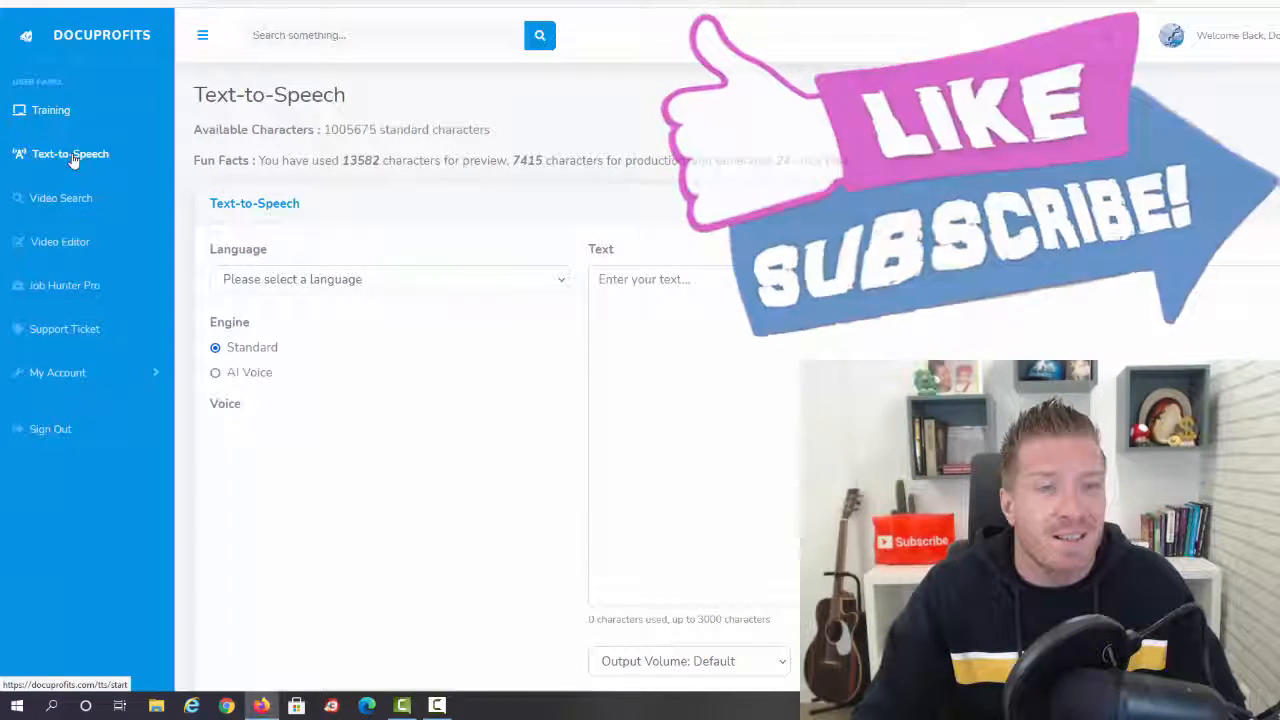
Choose English (US) from the Language dropdown on the Text-to-Speech page.
click(389, 279)
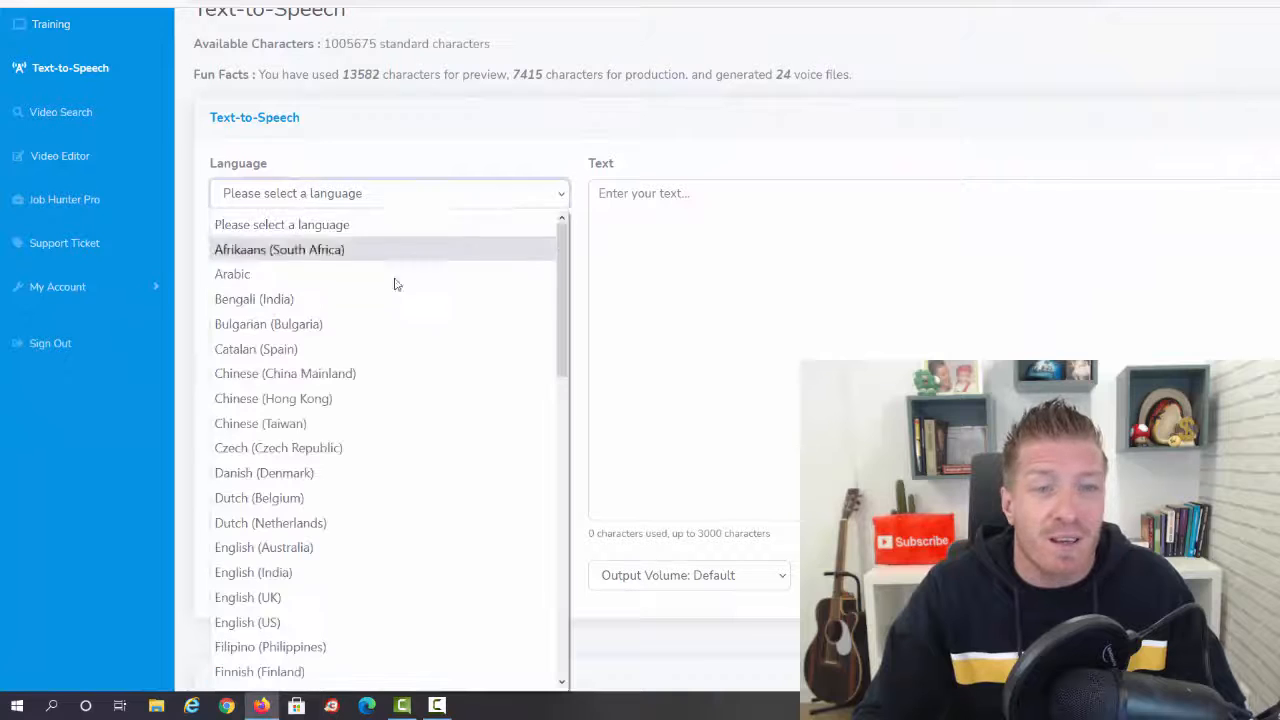
mouse_move(377, 274)
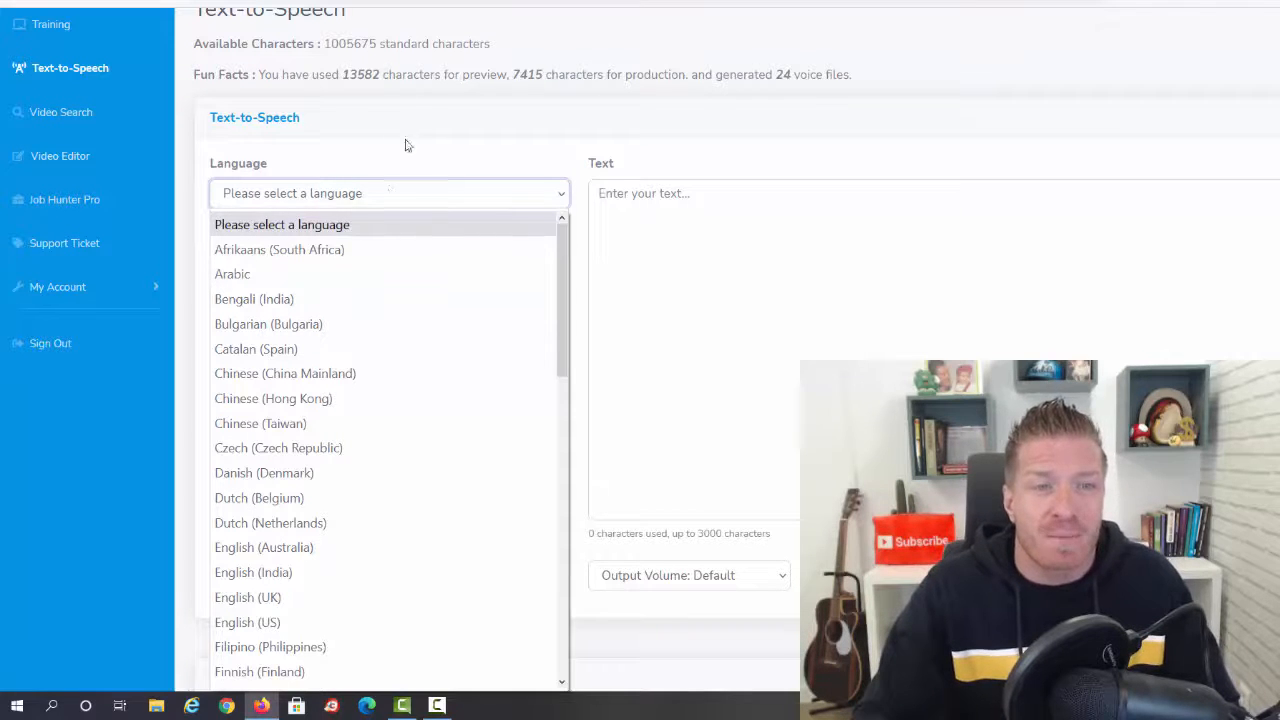
scroll(down, 3)
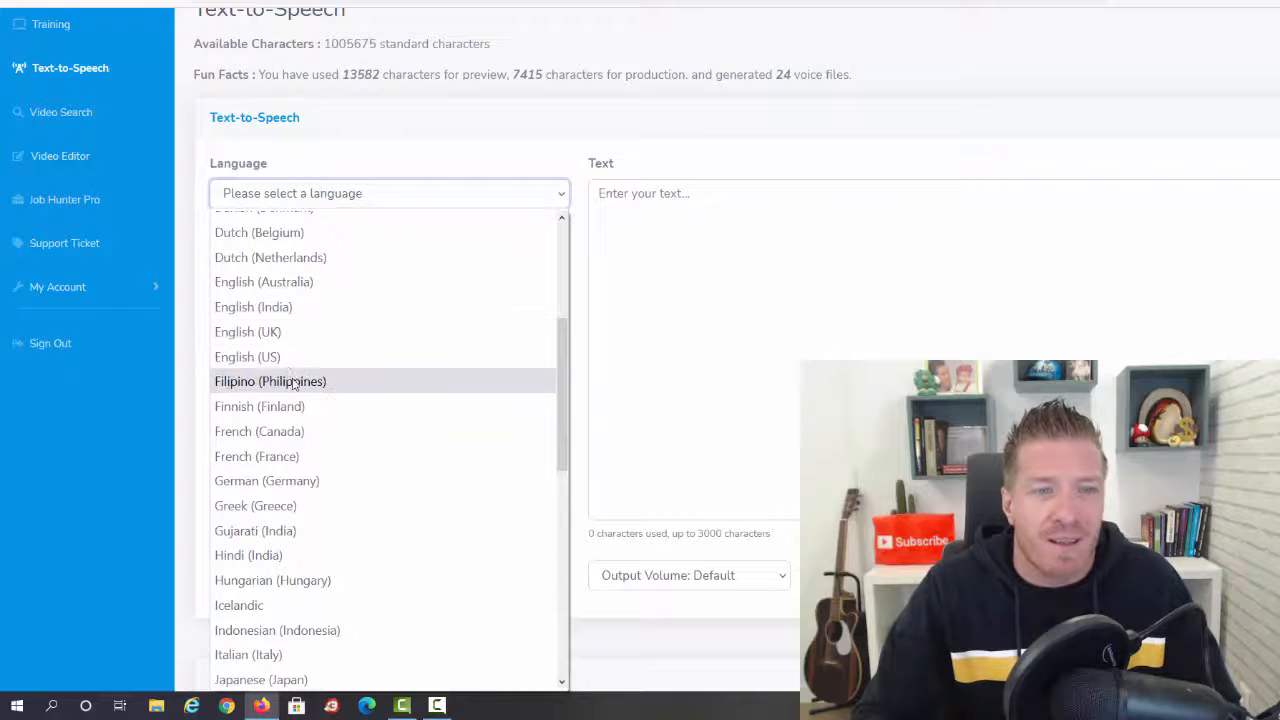
click(247, 356)
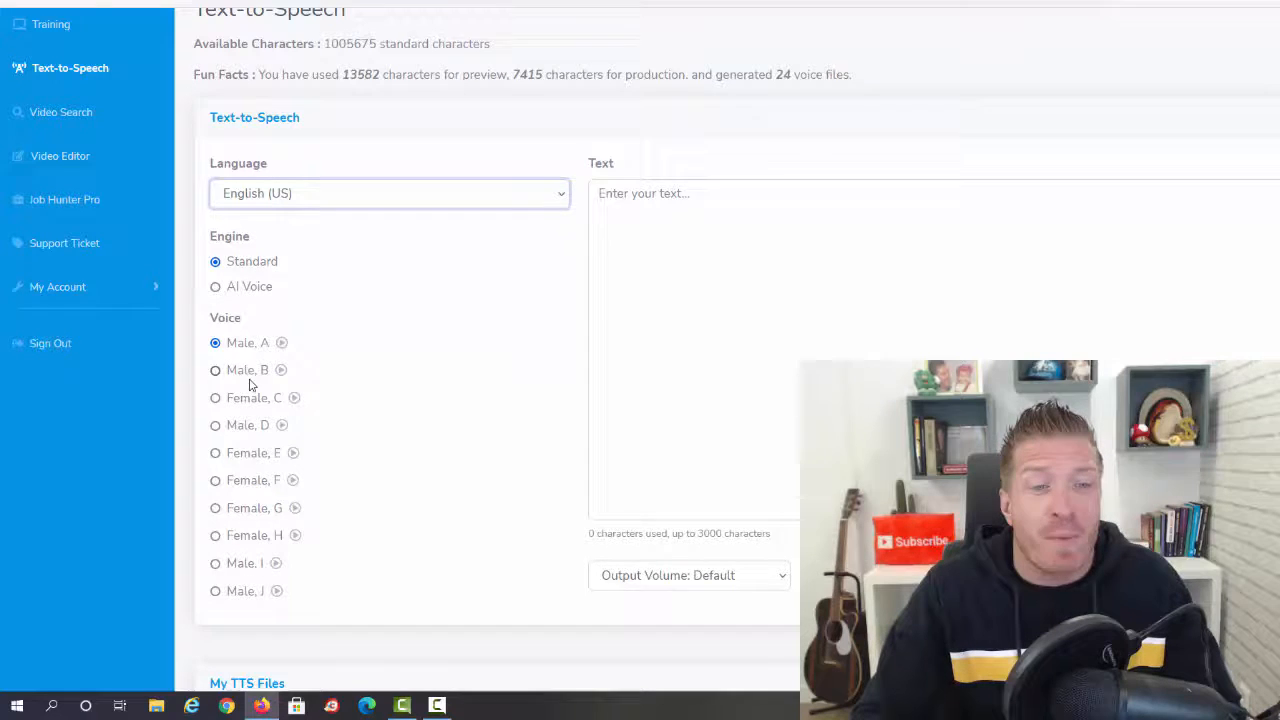
scroll(down, 3)
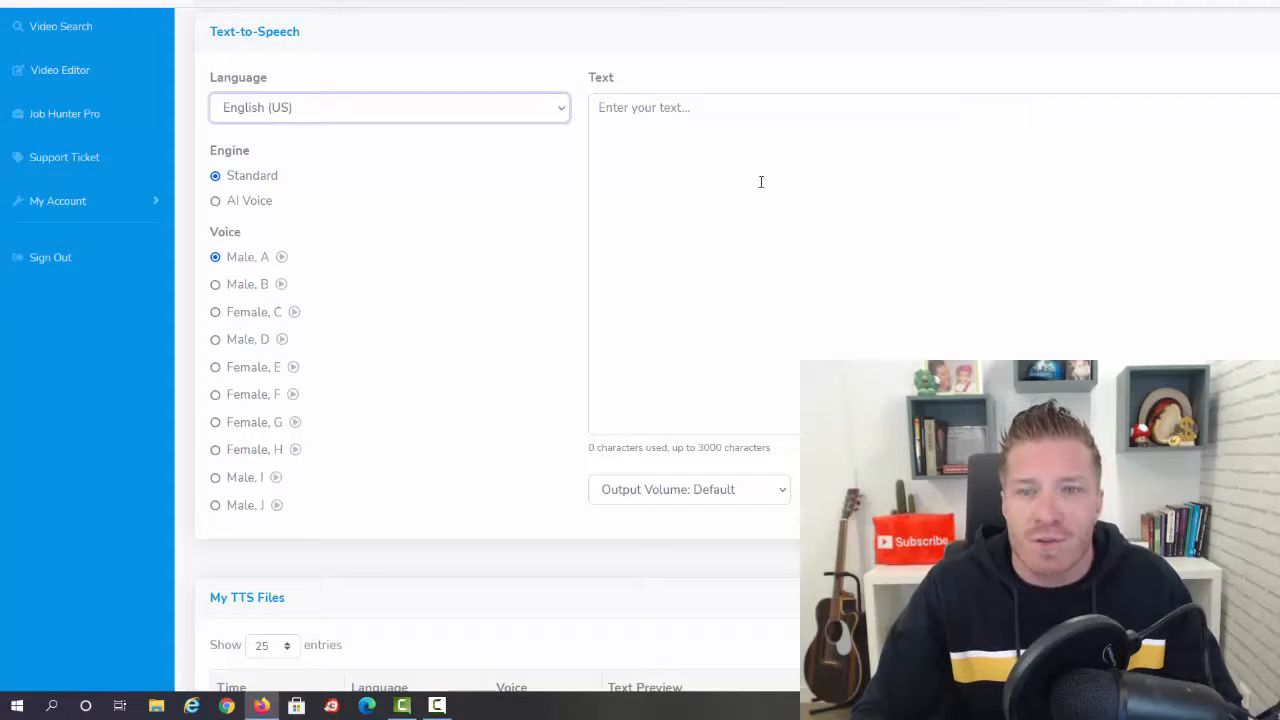
click(760, 180)
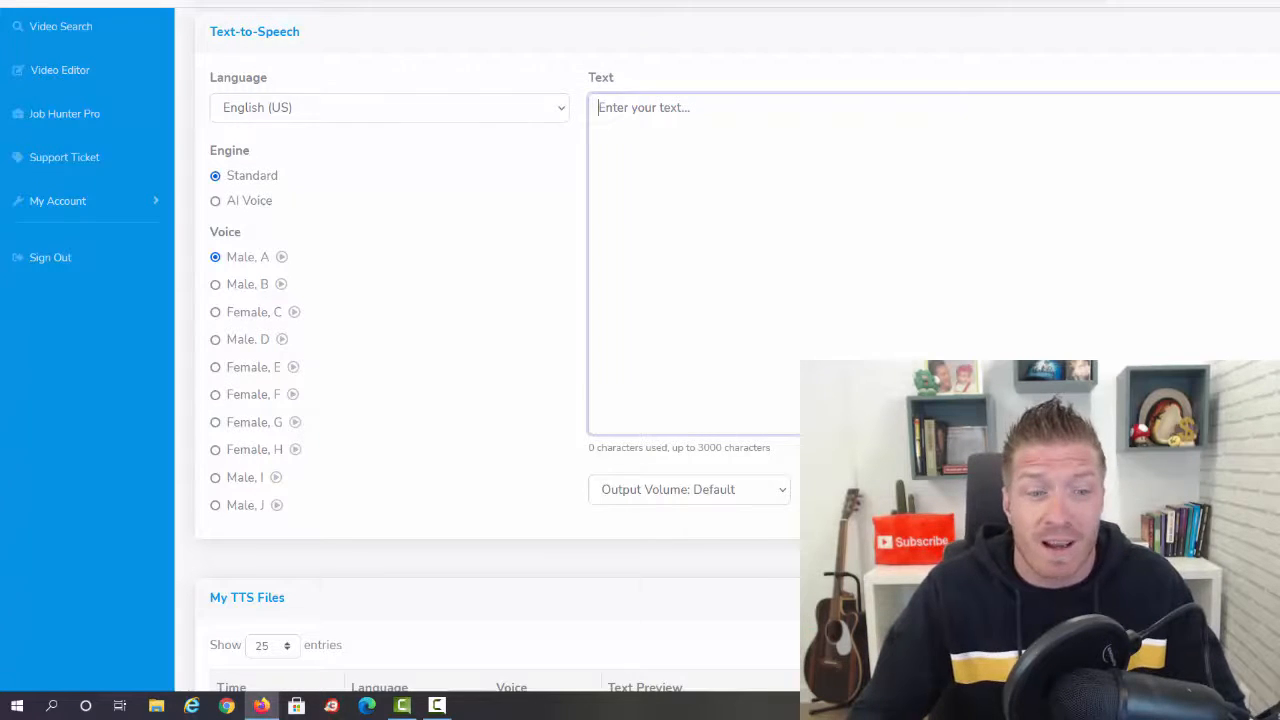
Browse the My TTS Files list and a recording's actions menu, then go to Video Search.
scroll(down, 3)
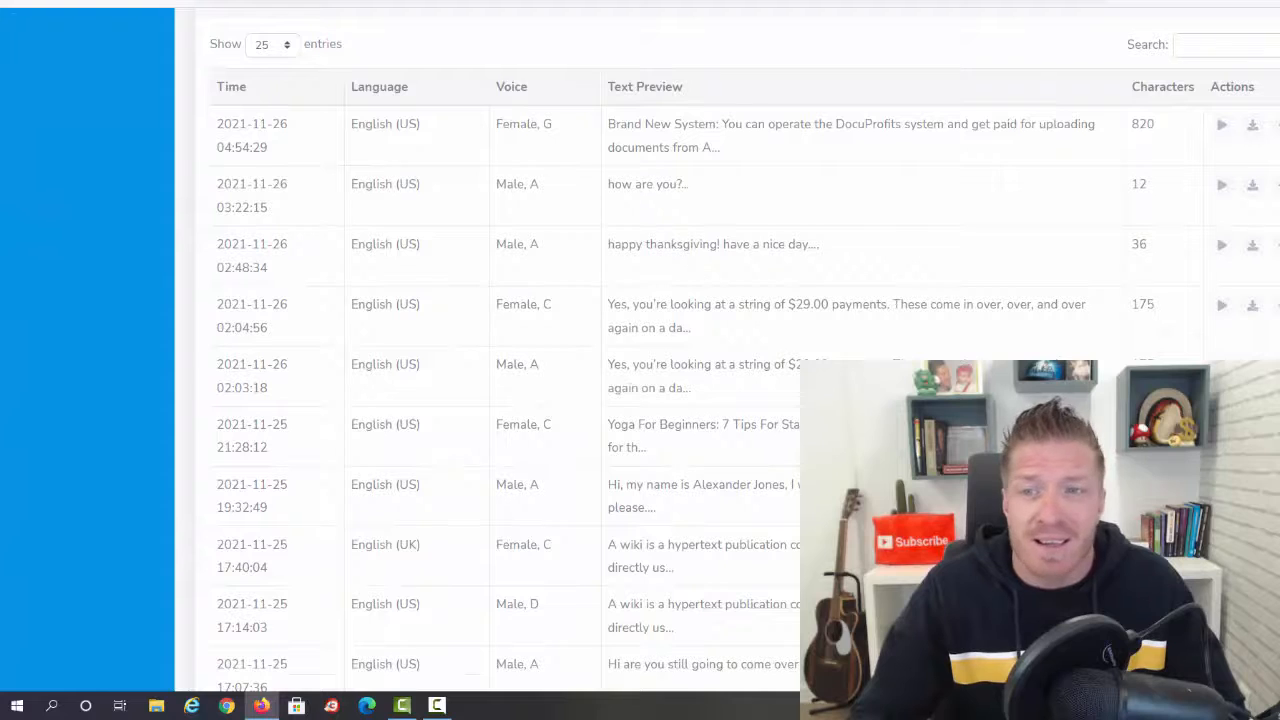
scroll(down, 3)
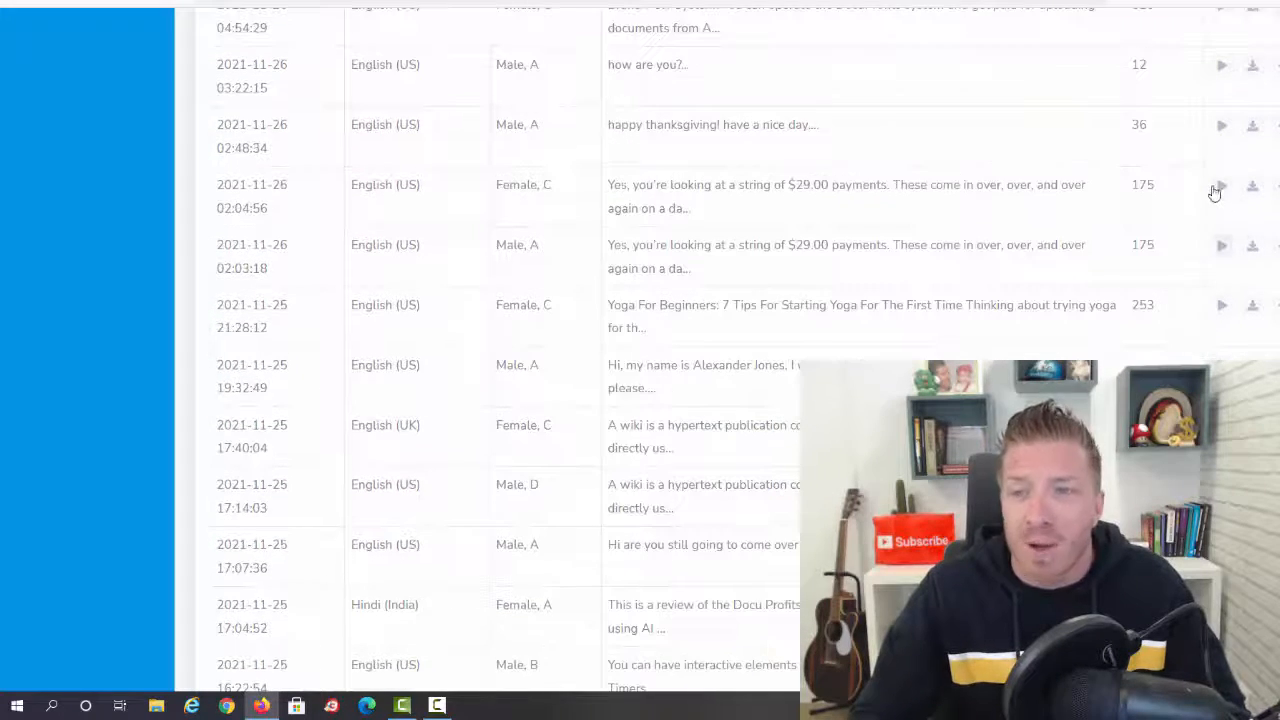
click(1221, 184)
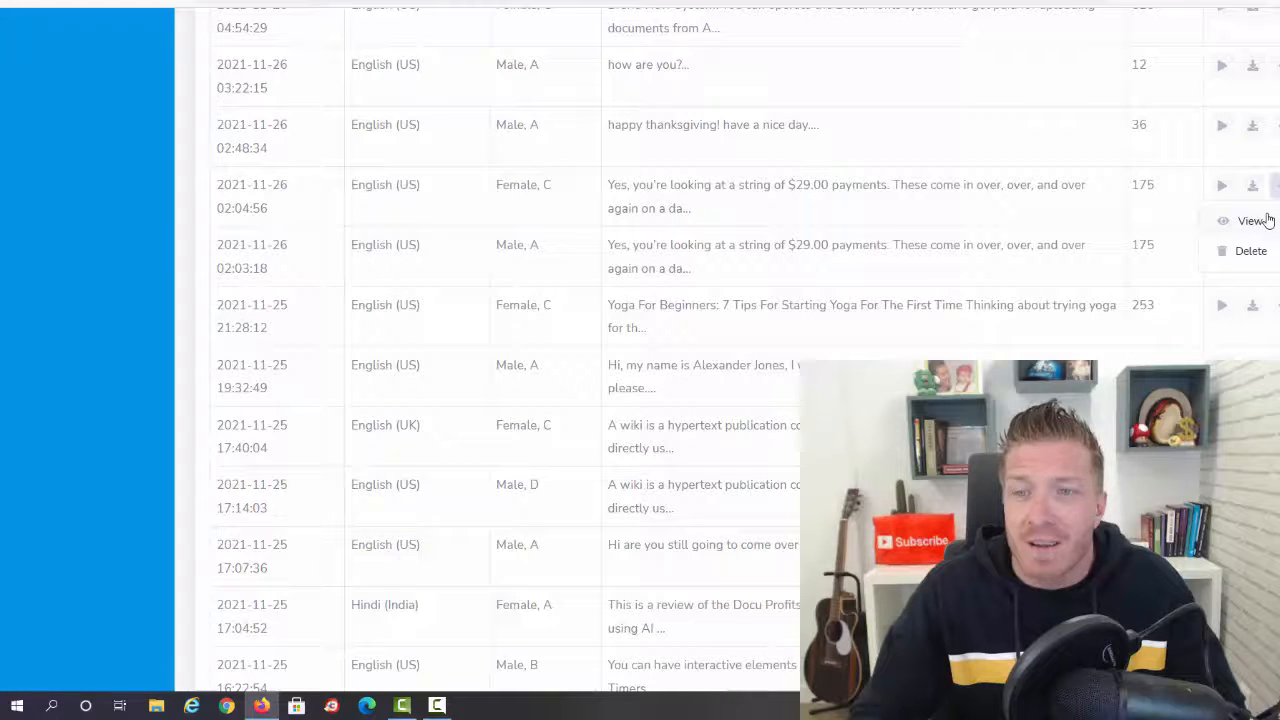
click(70, 153)
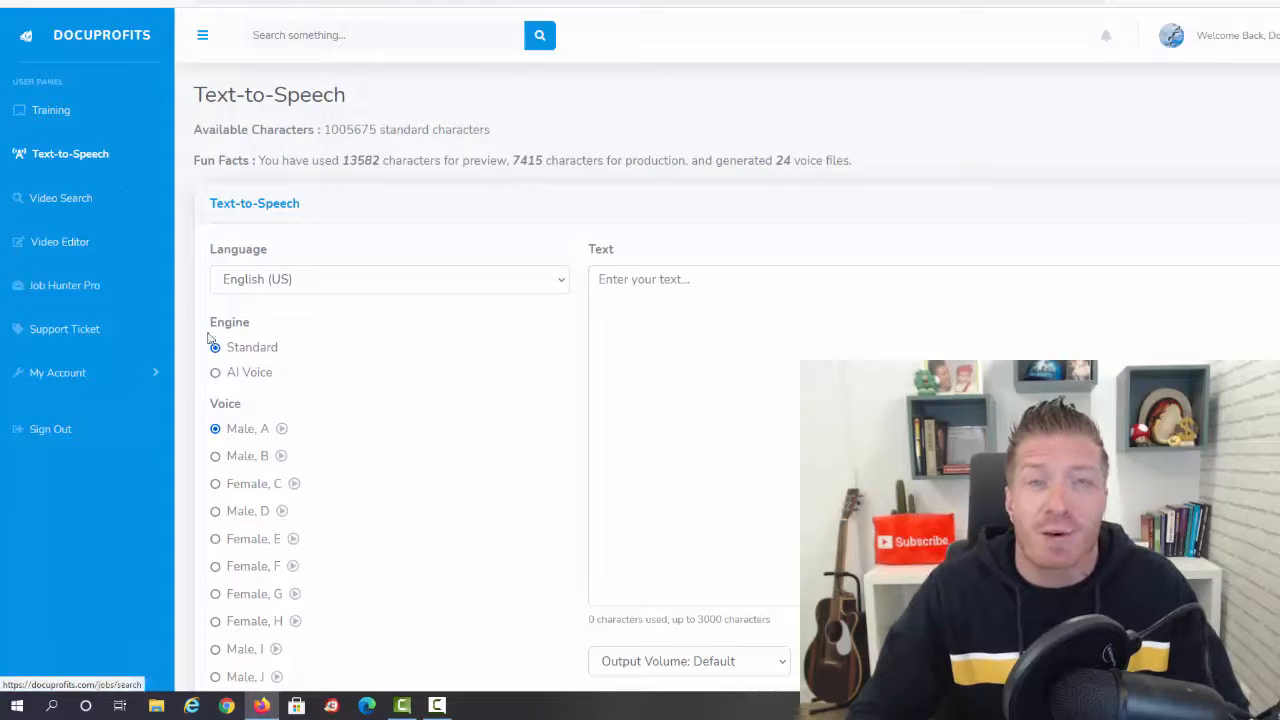
click(61, 197)
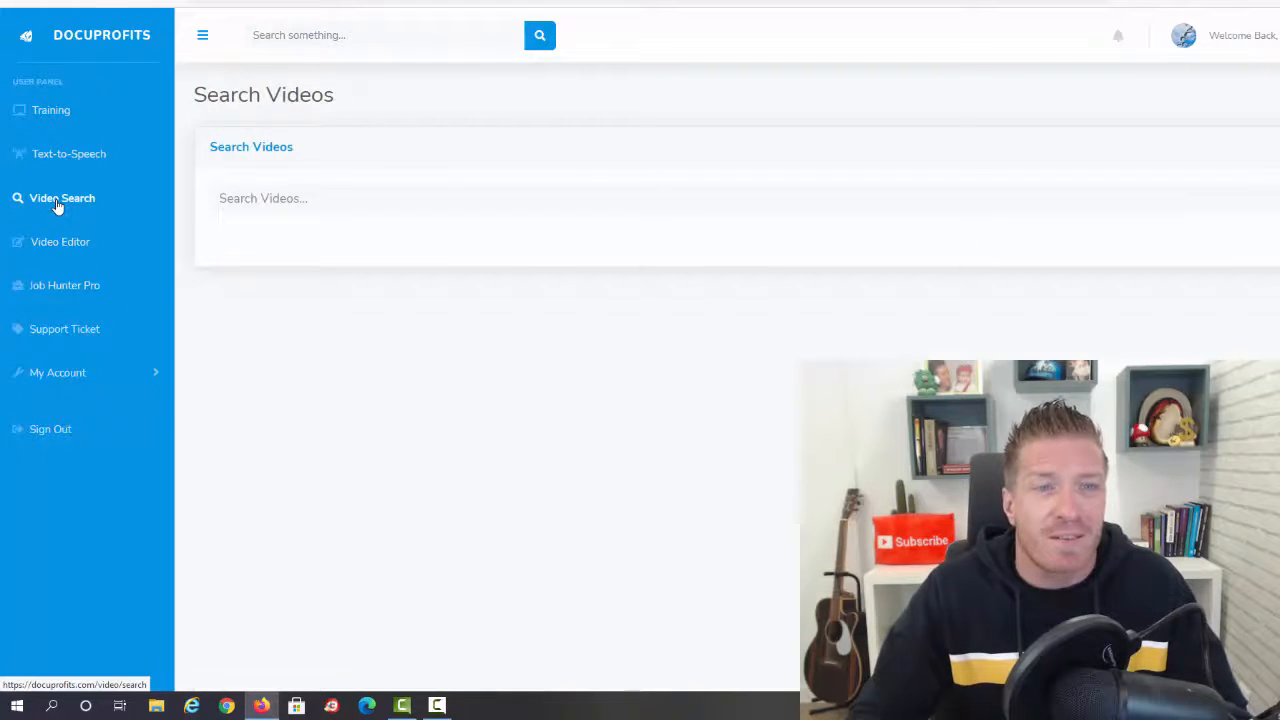
Load the grid of stock video thumbnails on the Video Search page.
click(539, 35)
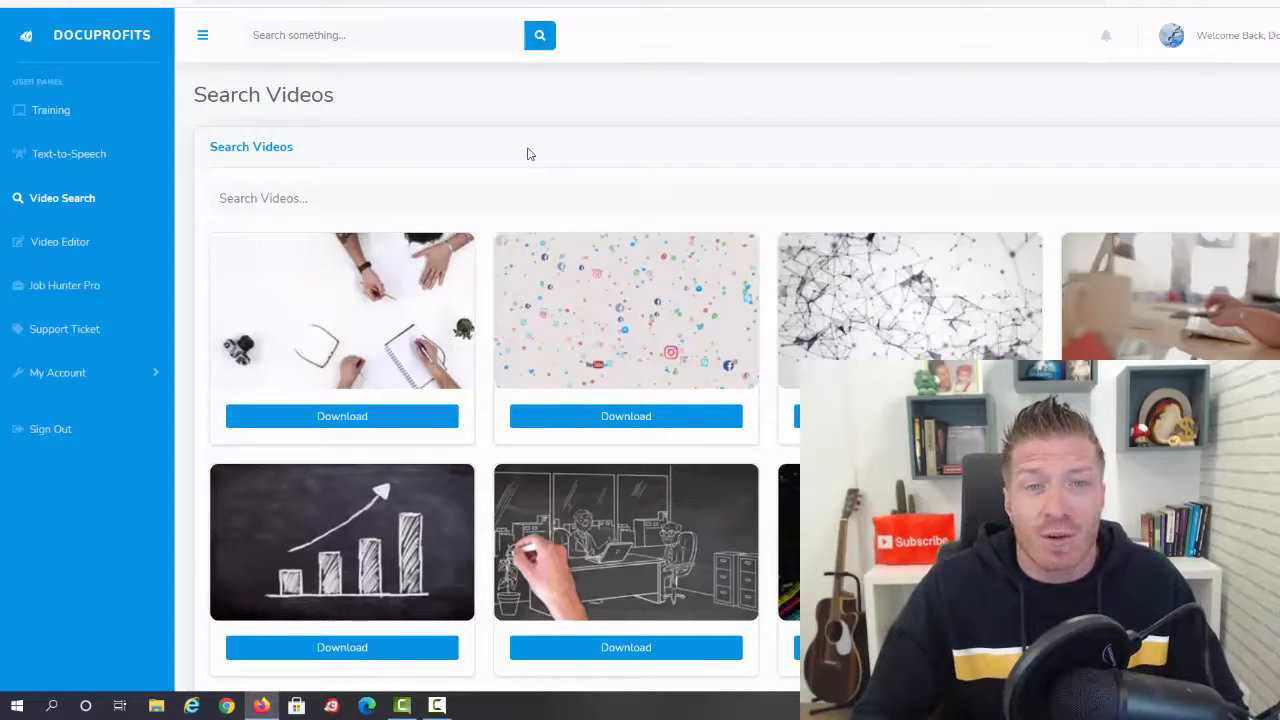
mouse_move(770, 109)
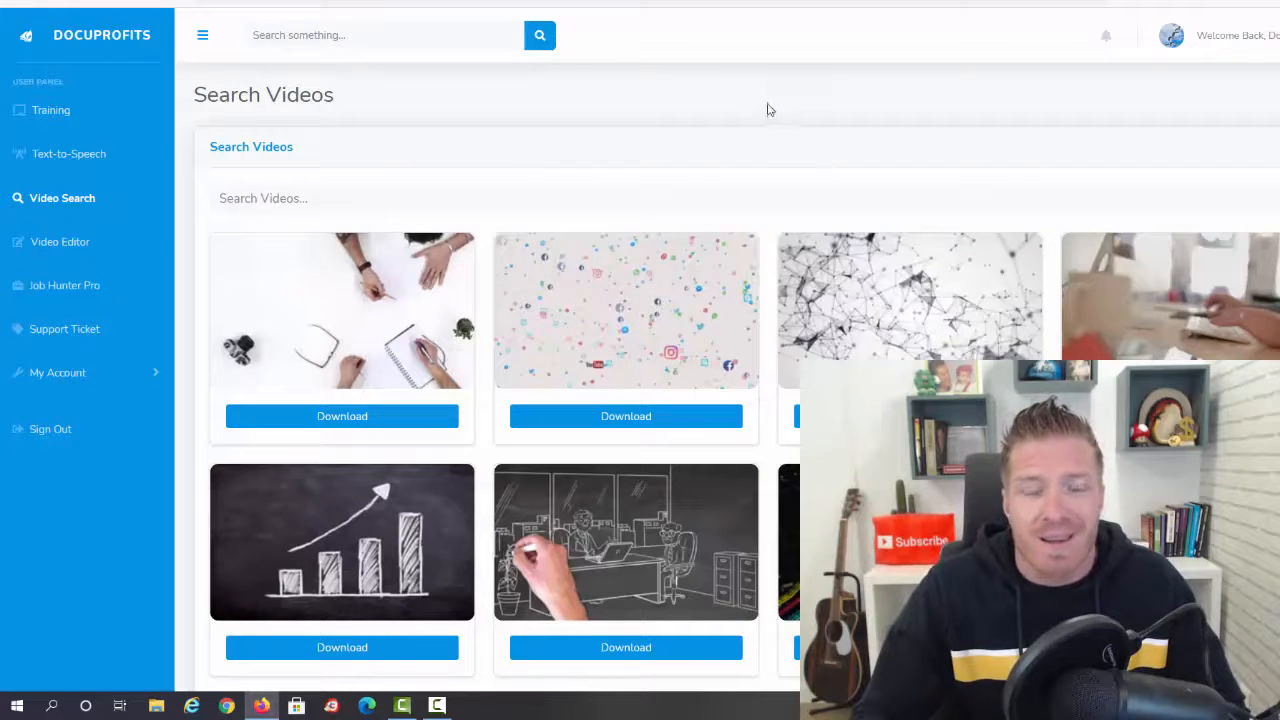
mouse_move(735, 128)
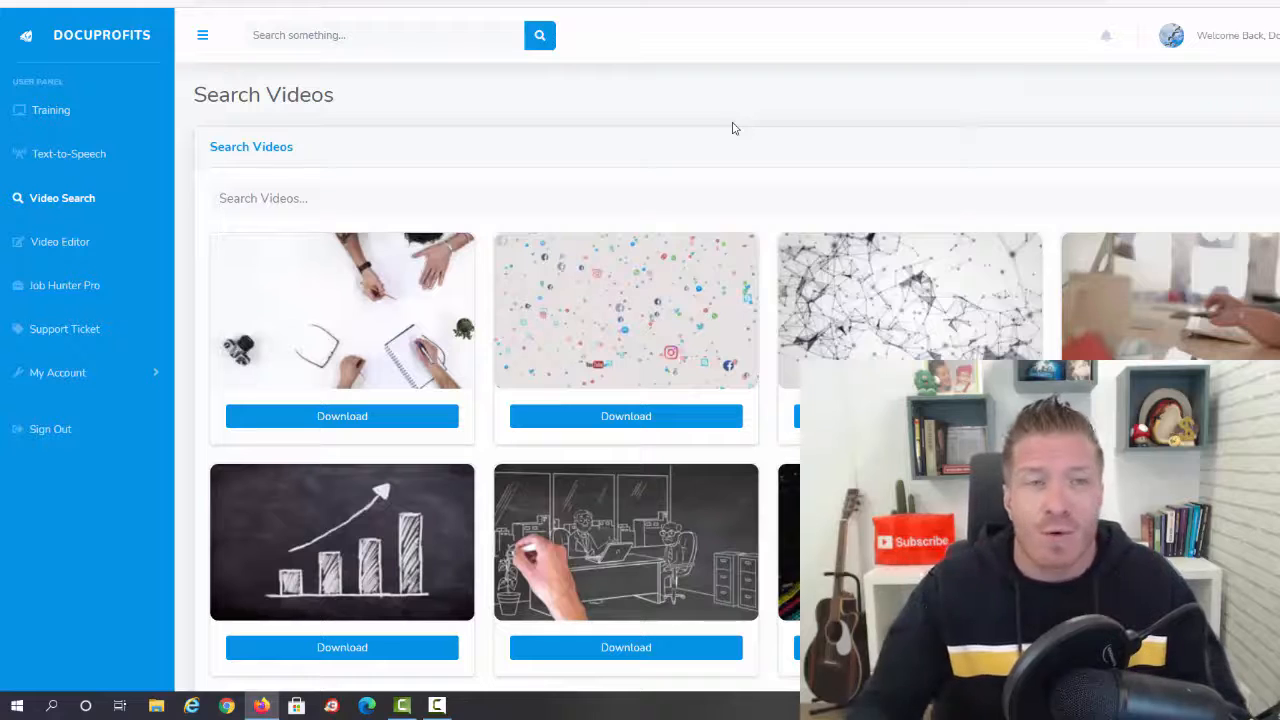
mouse_move(793, 97)
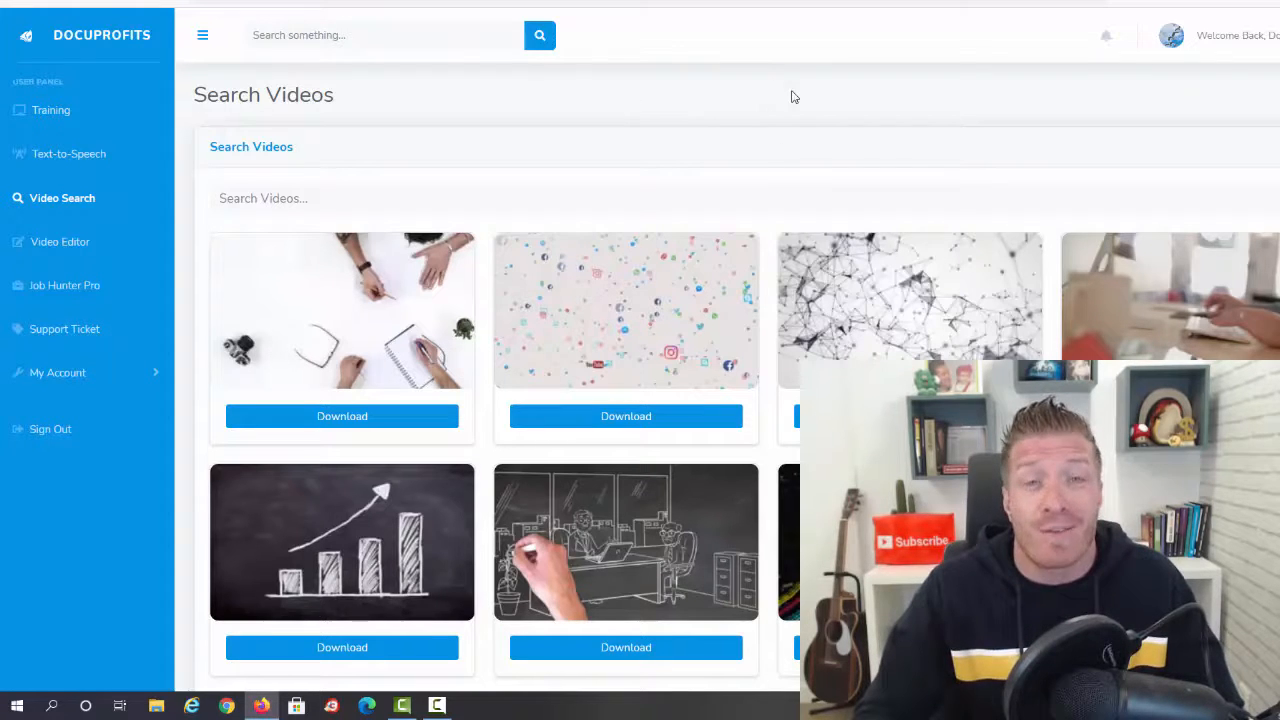
mouse_move(308, 182)
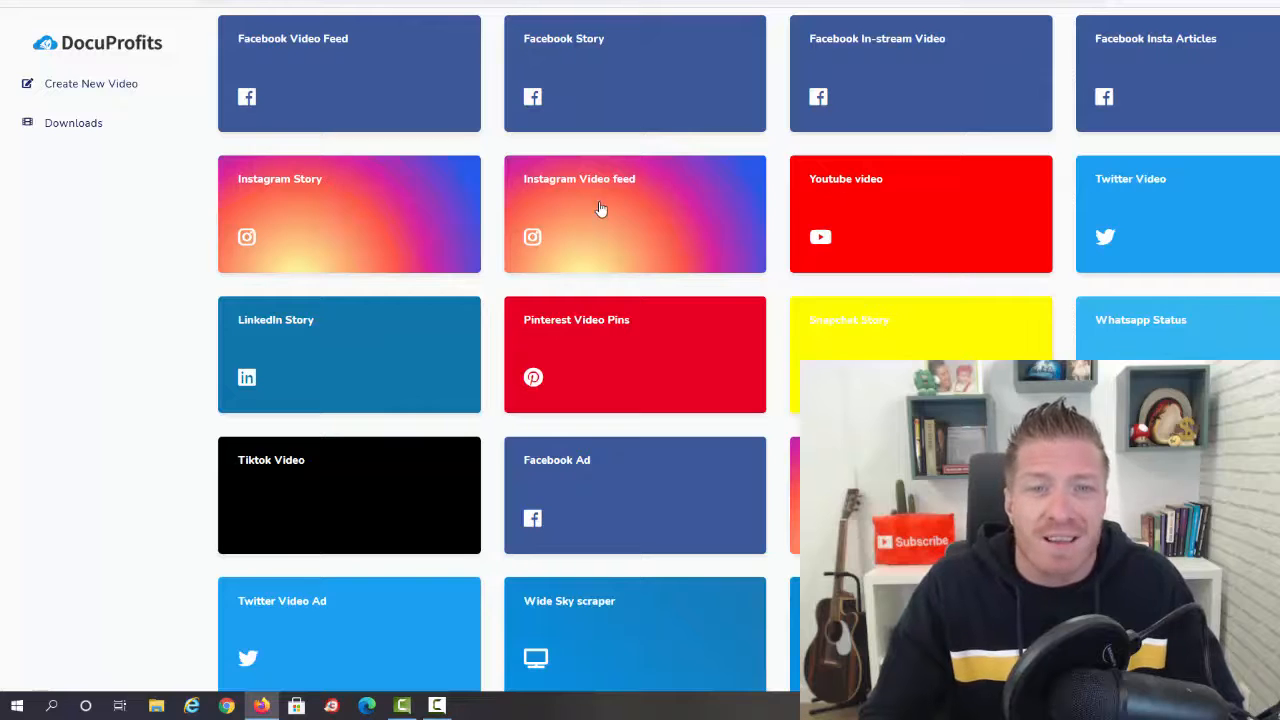
mouse_move(345, 353)
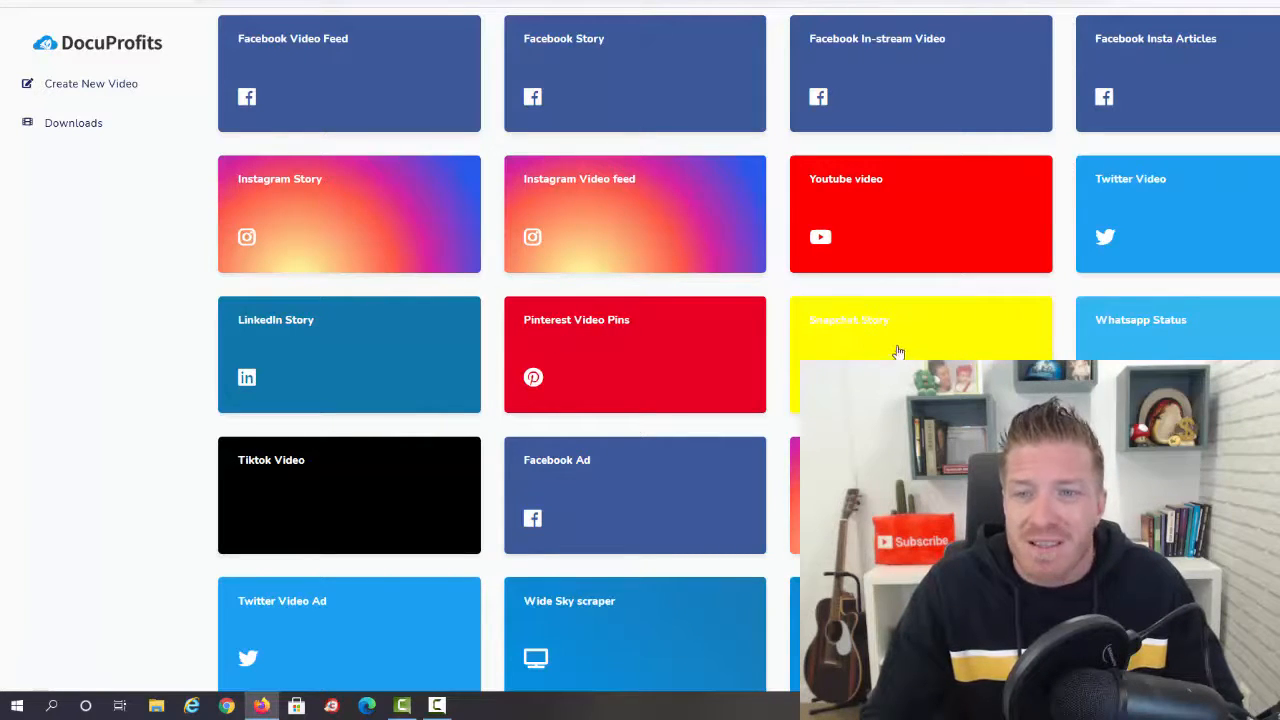
scroll(down, 3)
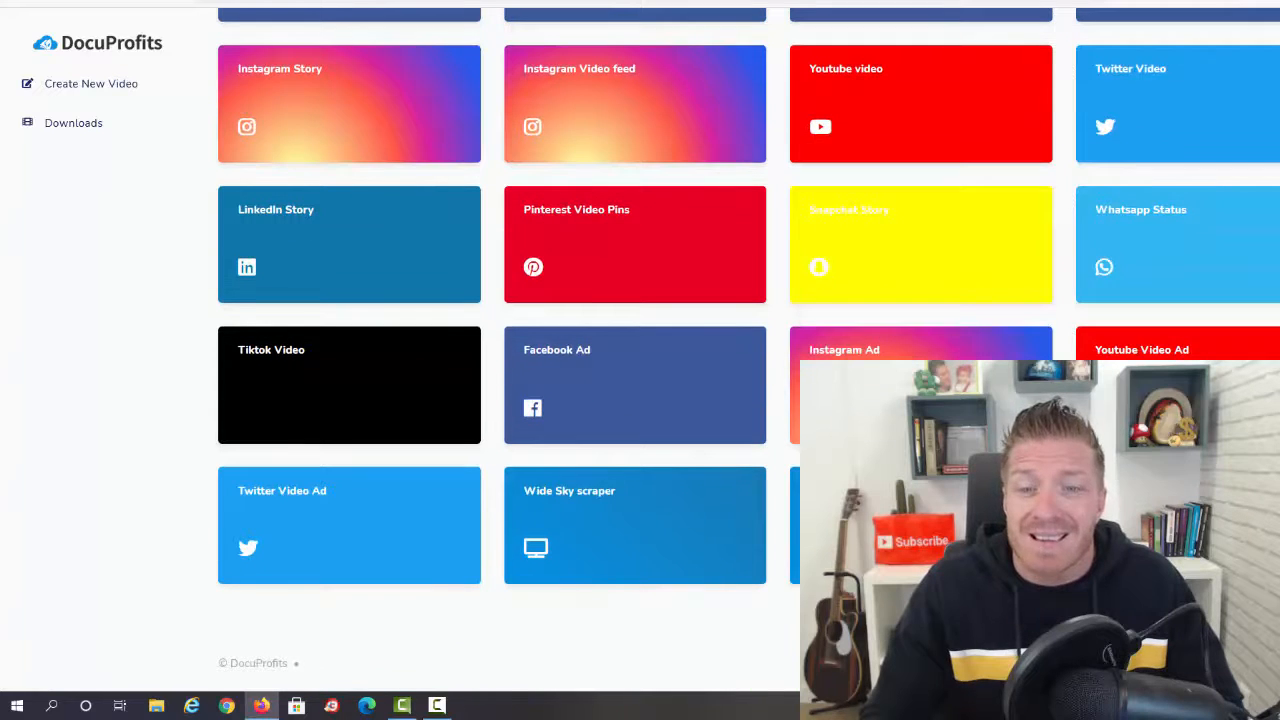
scroll(down, 3)
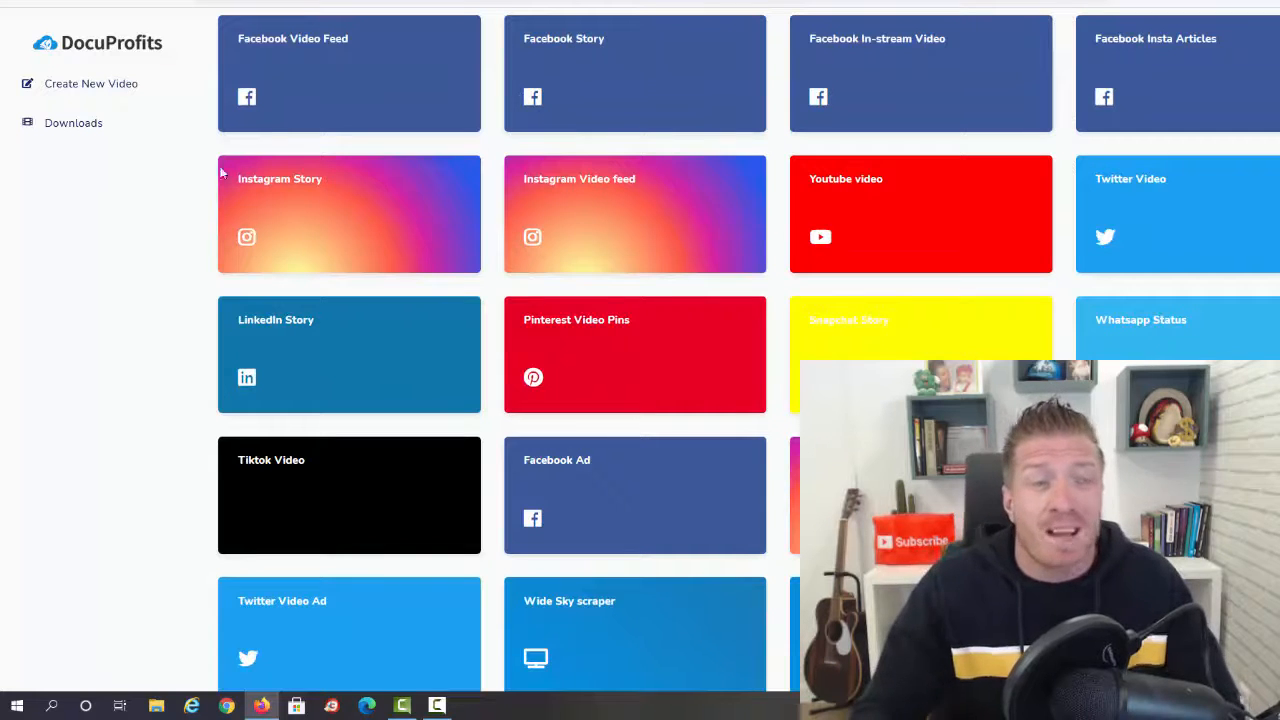
mouse_move(366, 213)
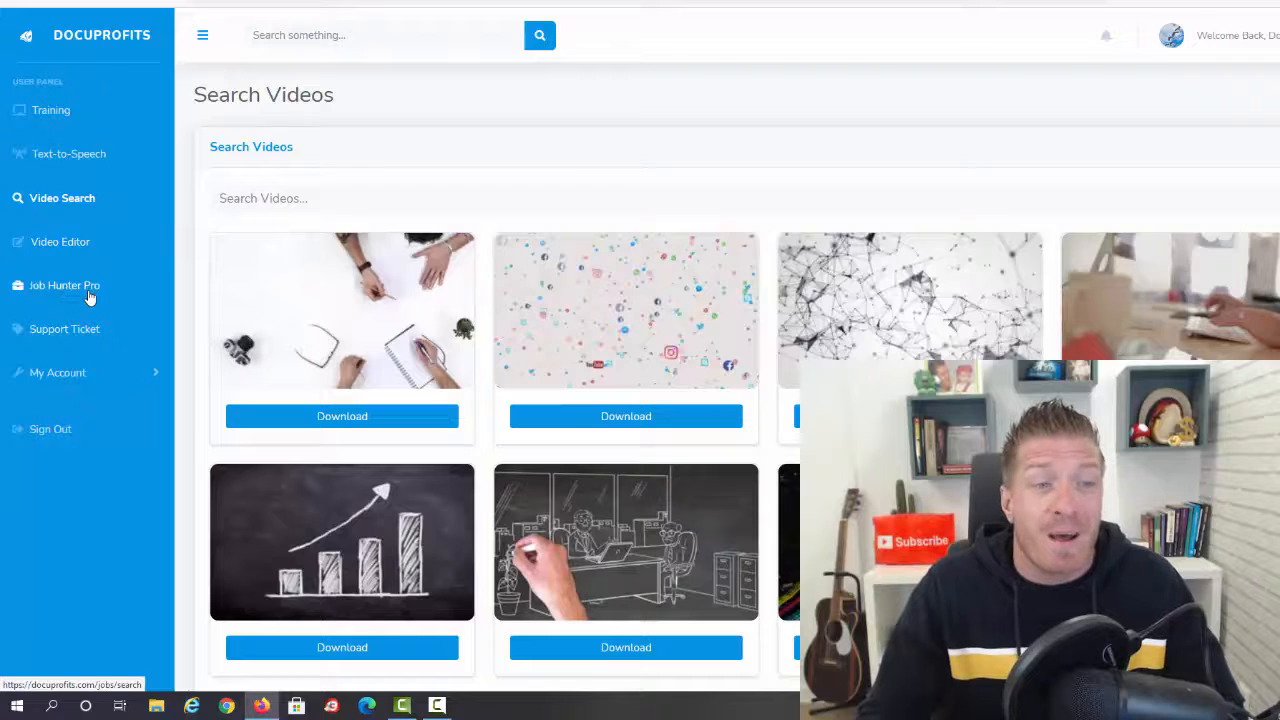
View the Job Hunter Pro listings and search box, expand My Account, return to Text-to-Speech.
click(65, 285)
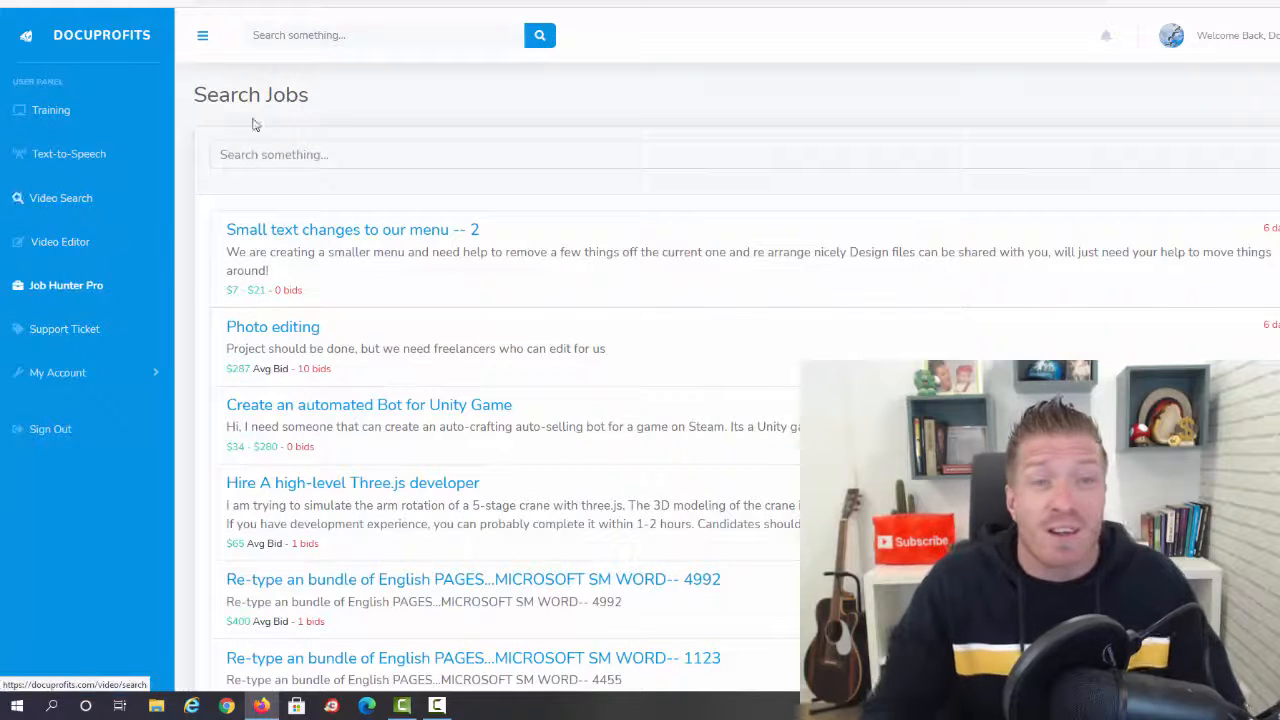
click(430, 154)
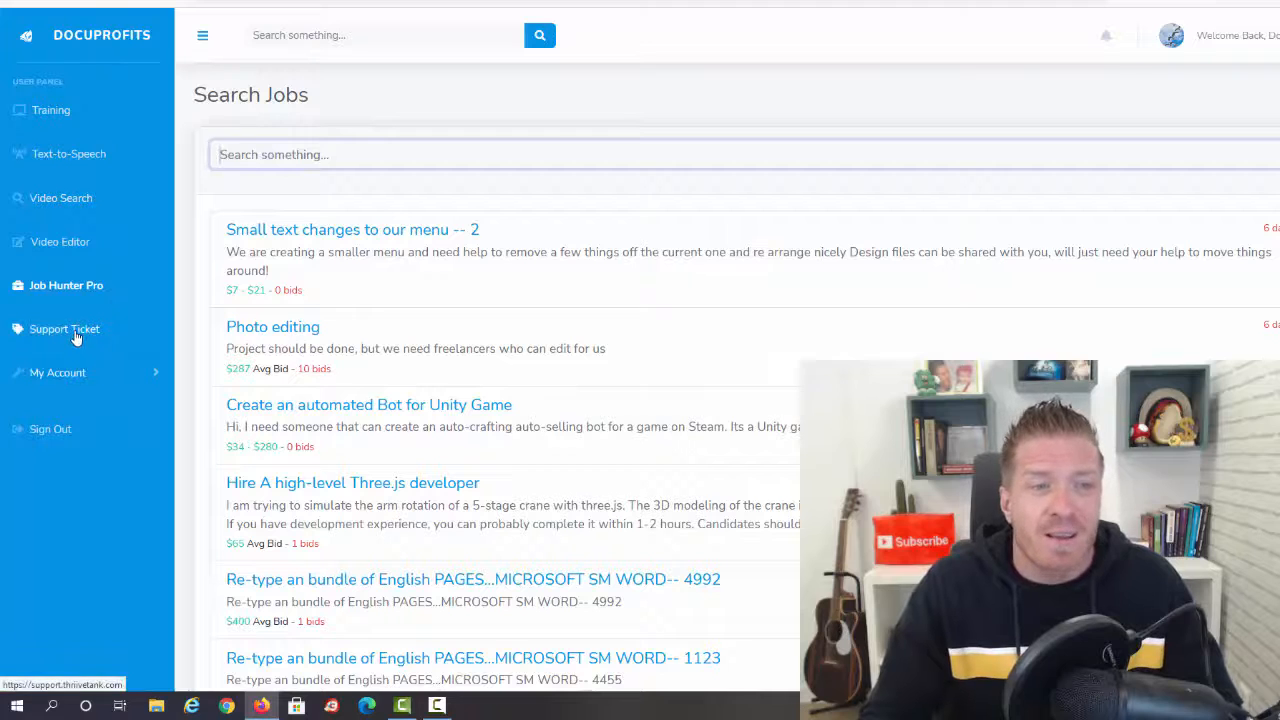
click(65, 329)
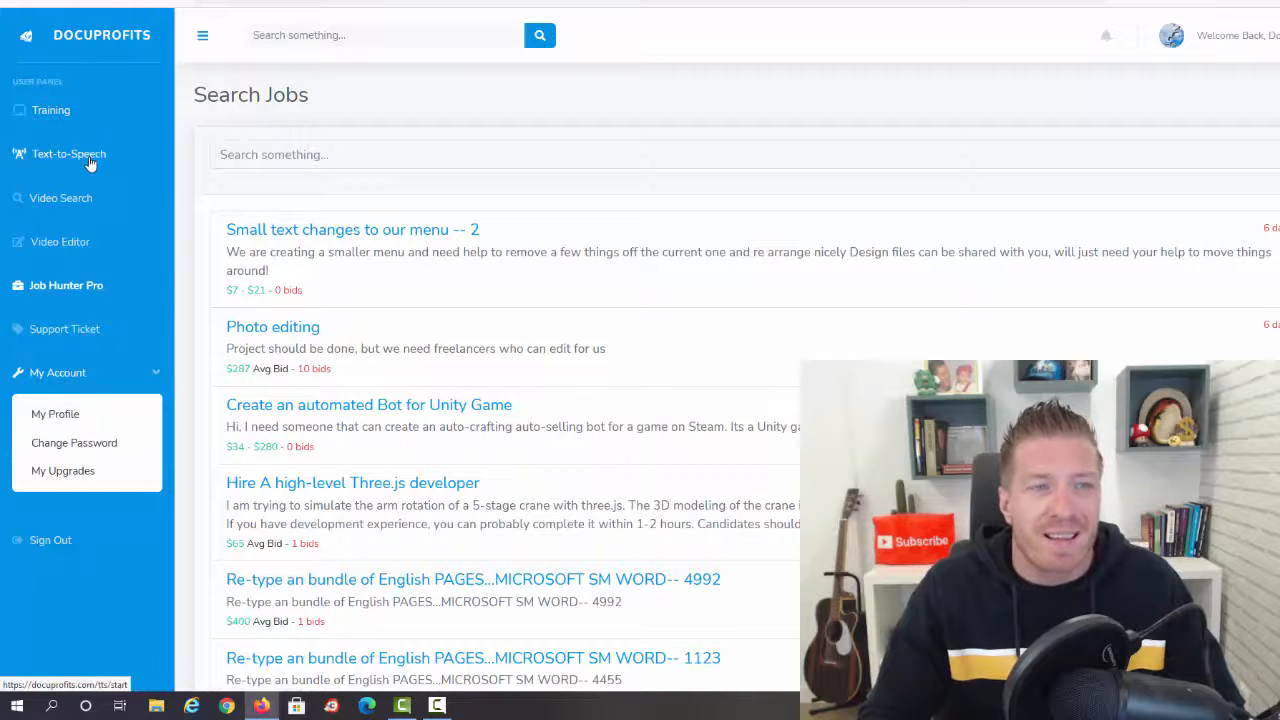
click(69, 153)
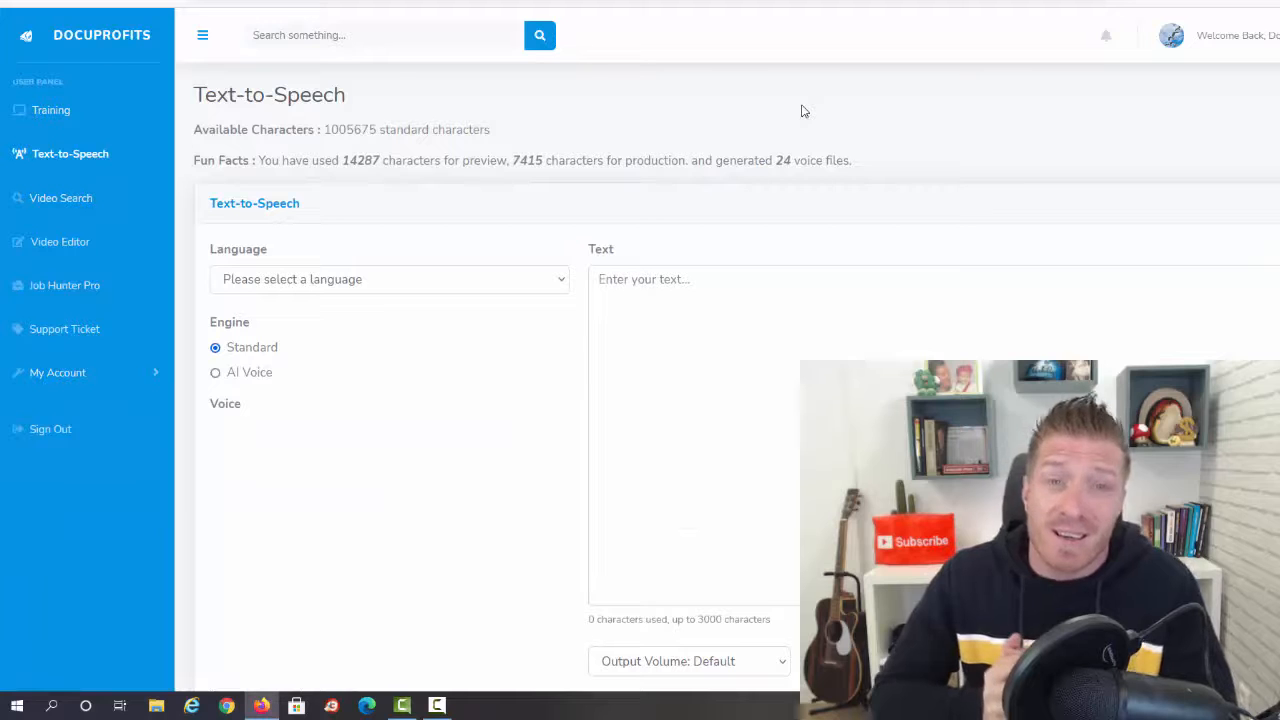